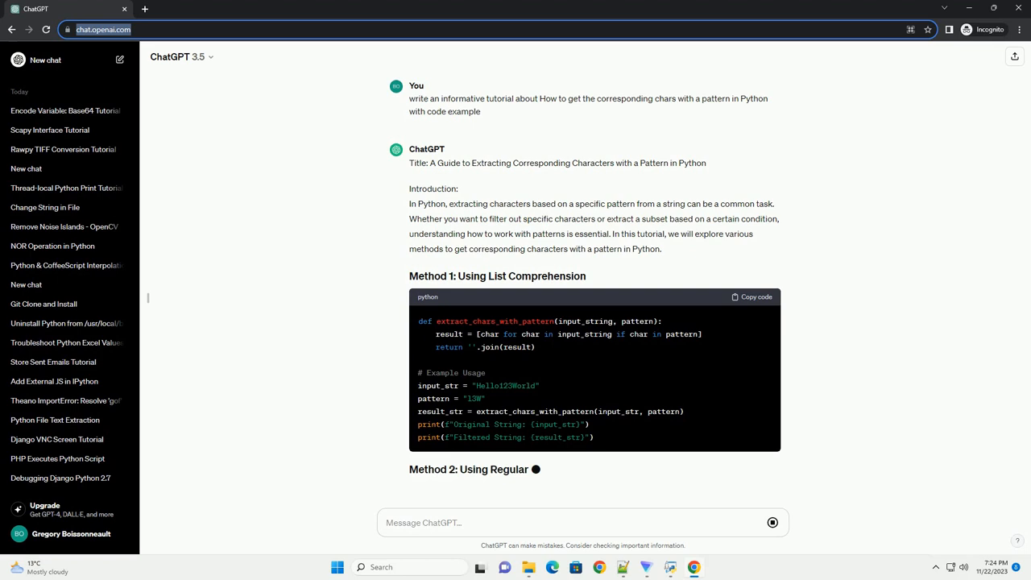
{"action": "scroll", "scroll_direction": "down", "scroll_amount": 3}
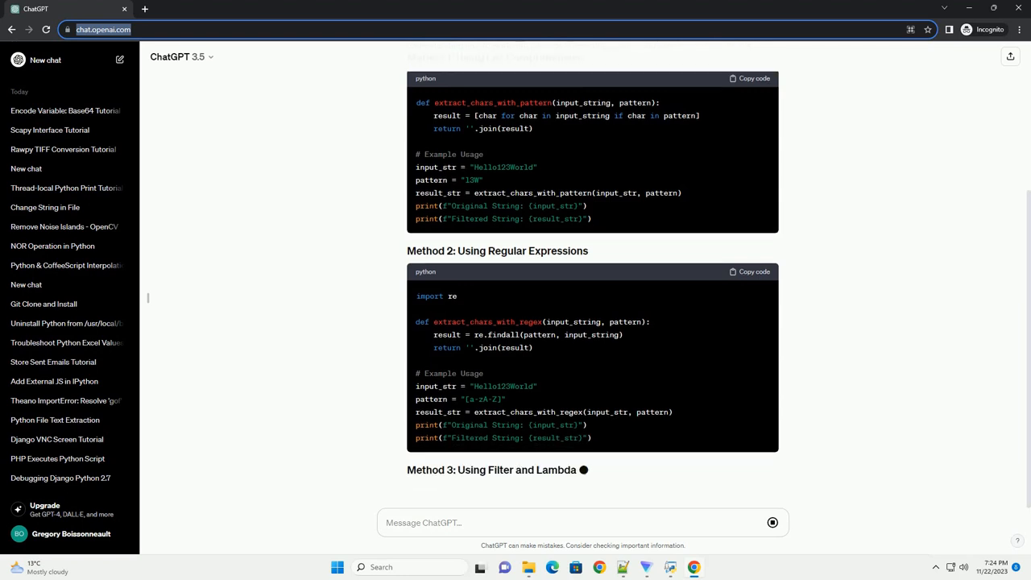
{"action": "scroll", "scroll_direction": "down", "scroll_amount": 3}
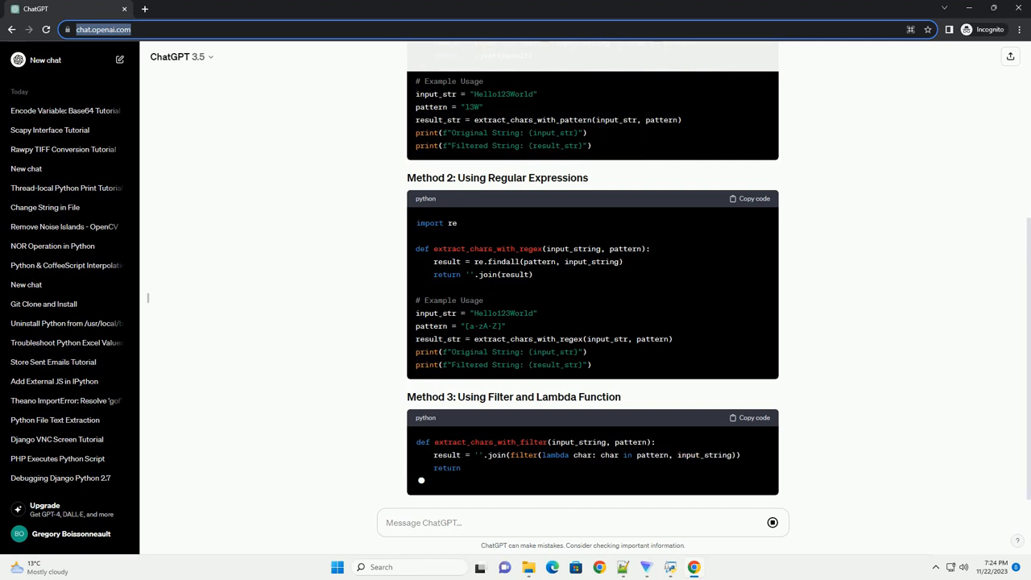
{"action": "scroll", "scroll_direction": "down", "scroll_amount": 3}
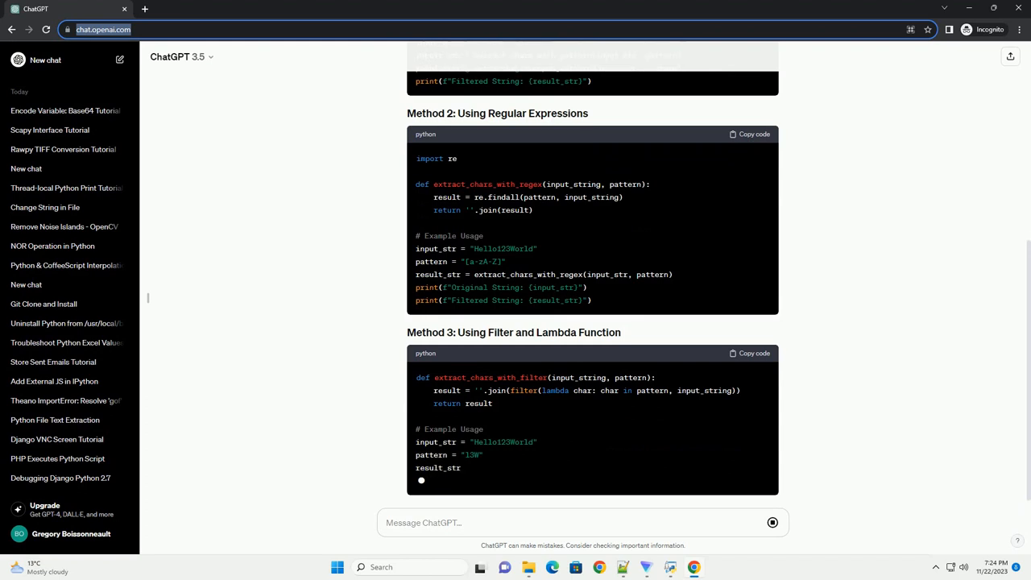
{"action": "scroll", "scroll_direction": "down", "scroll_amount": 3}
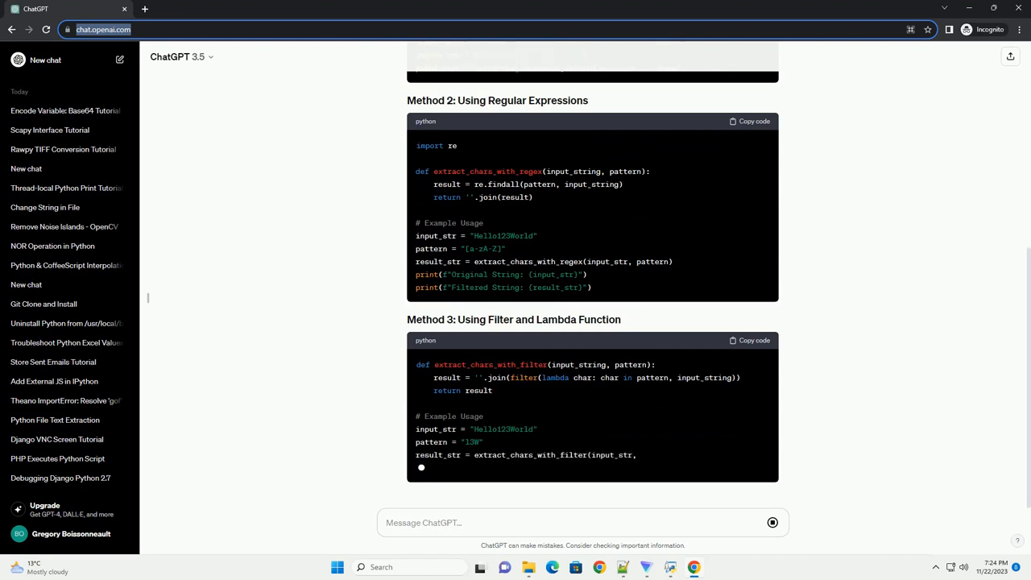